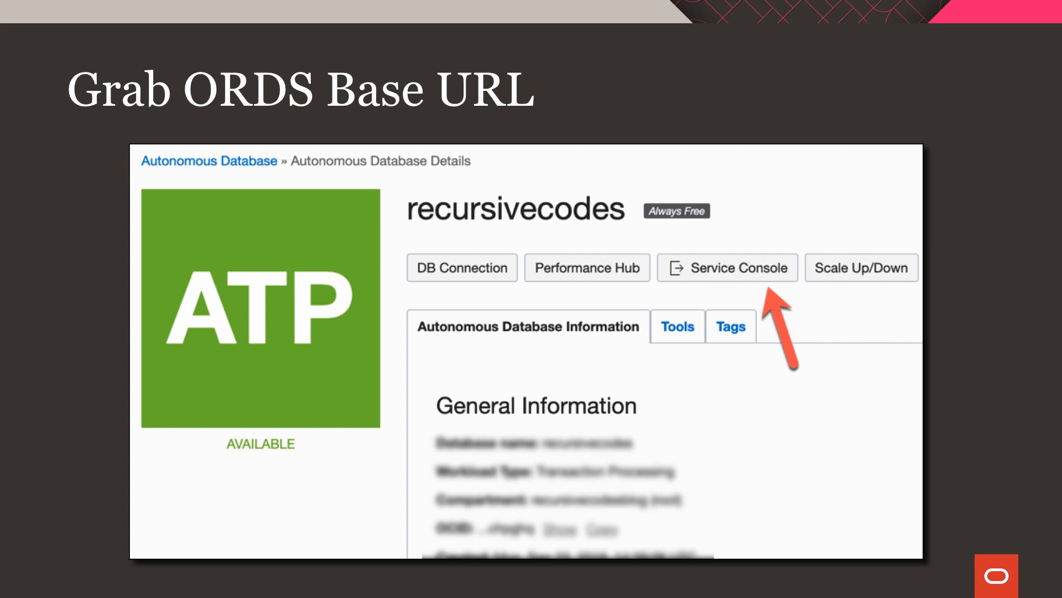
Copy the ORDS base URL from the Autonomous Database service console
click(727, 267)
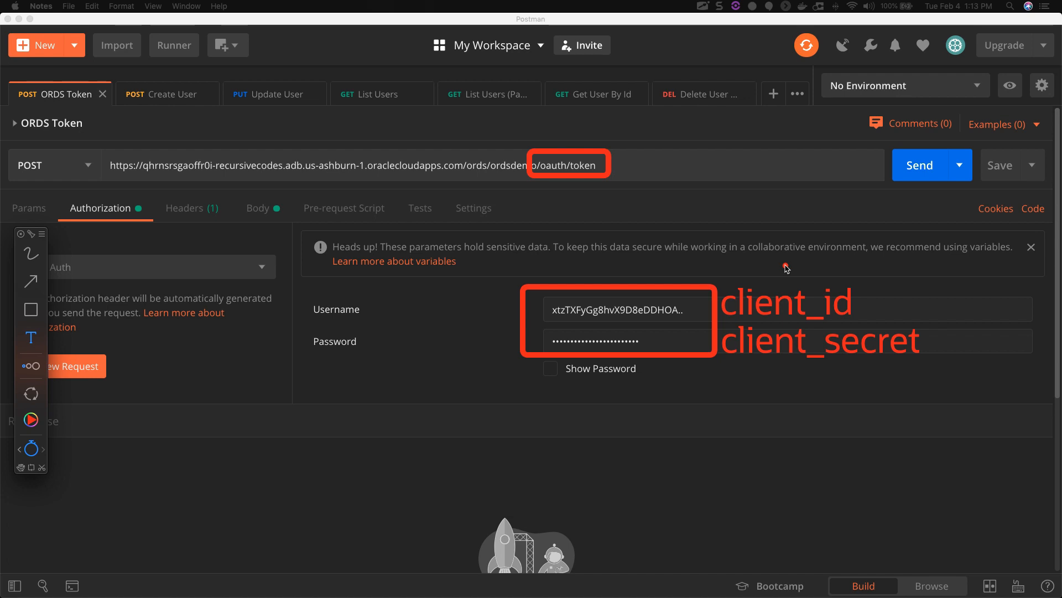
Send POST /users/ with the raw JSON body for todd (Todd Sharp), getting 201 Created
click(166, 93)
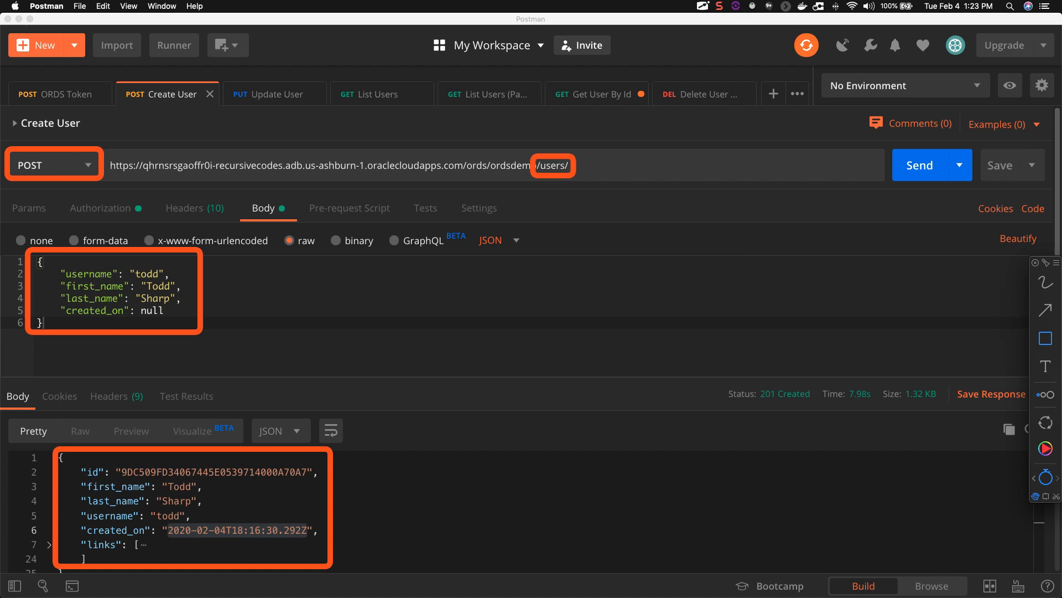
click(274, 93)
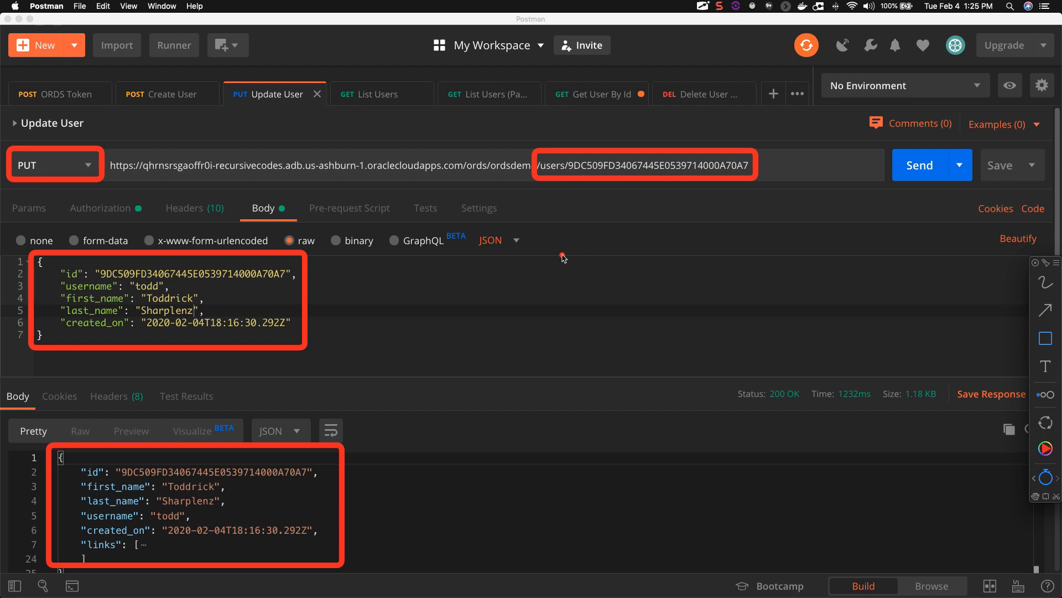
mouse_move(571, 257)
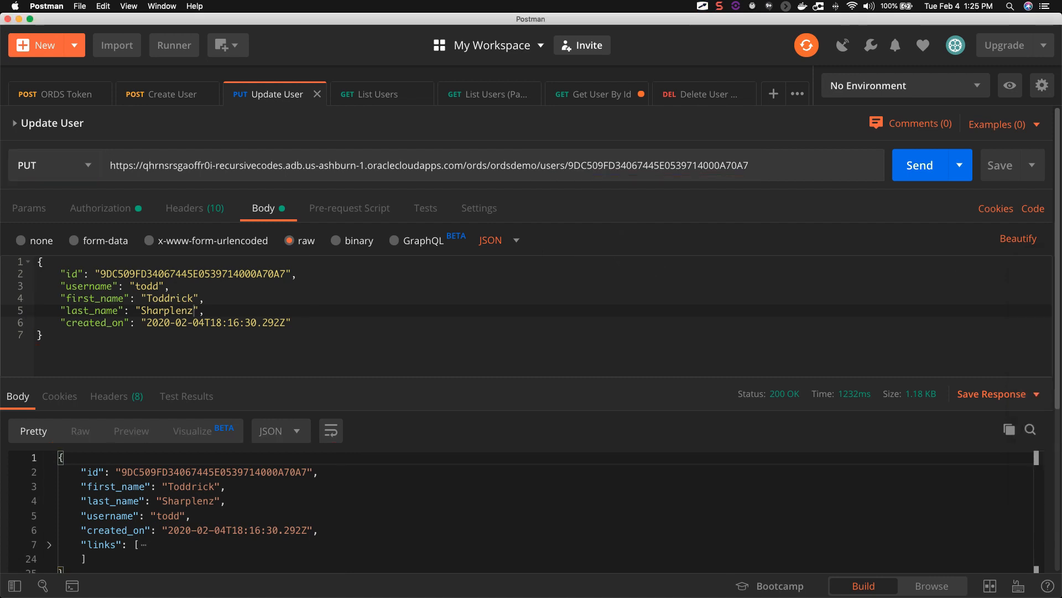
Send PUT /users/<id> renaming the user to Toddrick Sharplenz, getting 200 OK
click(370, 93)
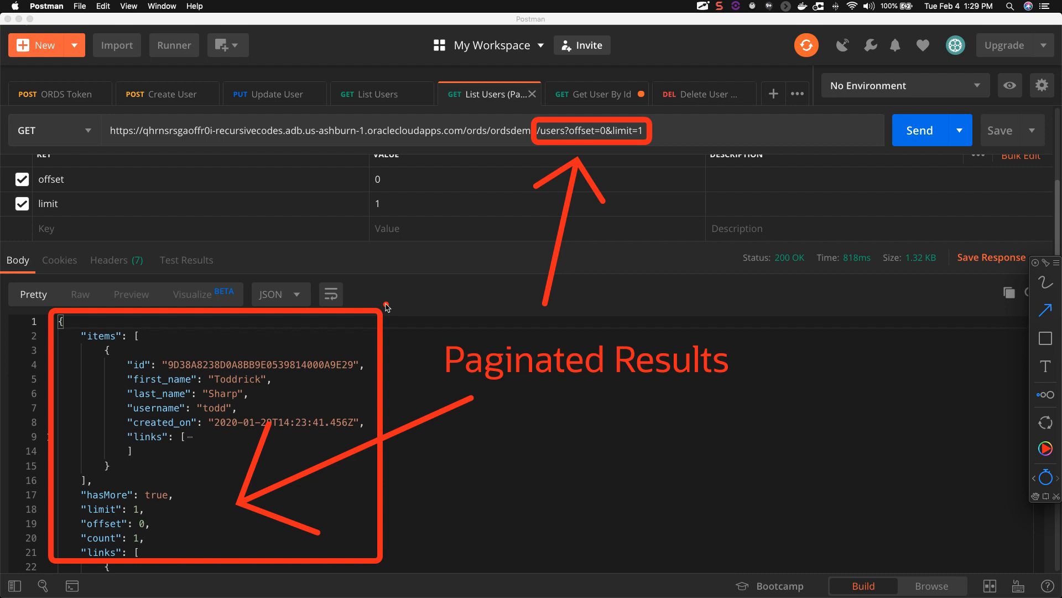
Send GET /users with offset 0 and limit 1, returning one item with hasMore true
click(597, 93)
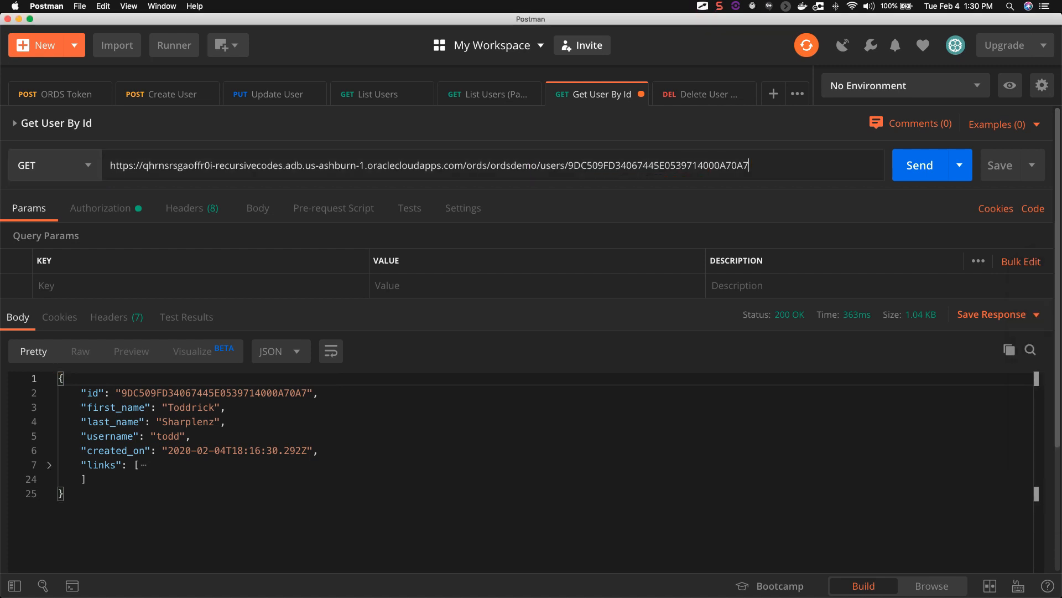
Send DELETE /users/<id> for the fetched user, getting rowsDeleted 1
click(702, 93)
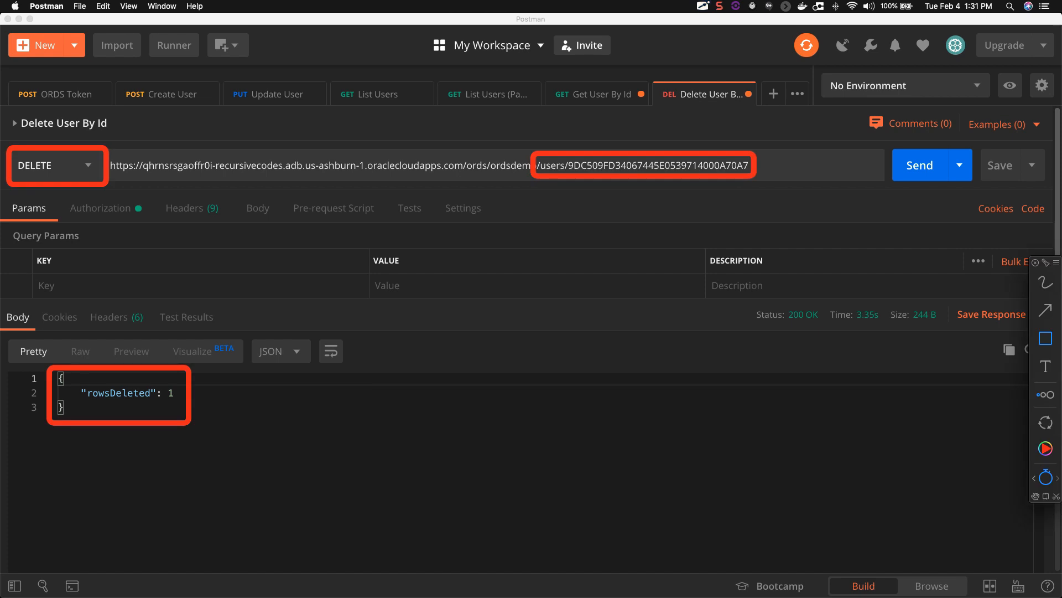